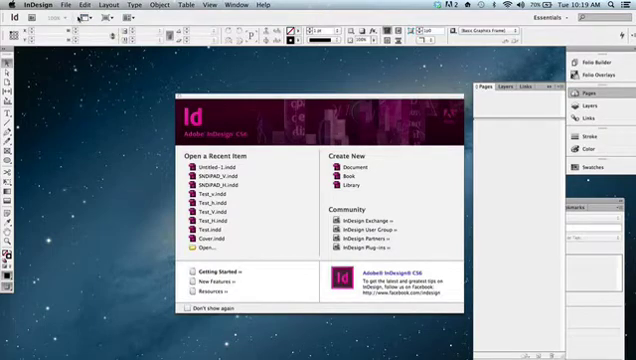
- Start a new document from the File menu's New > Document command
{"action": "left_click", "coordinate": [71, 5]}
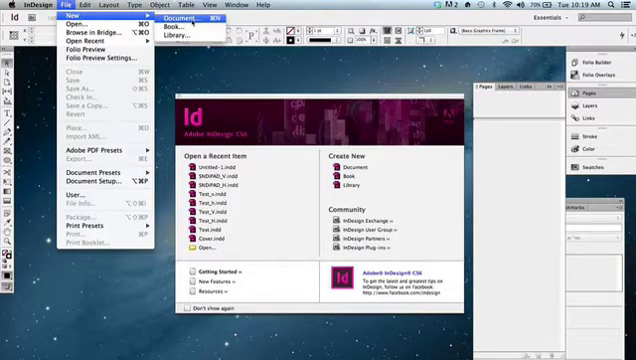
{"action": "left_click", "coordinate": [180, 17]}
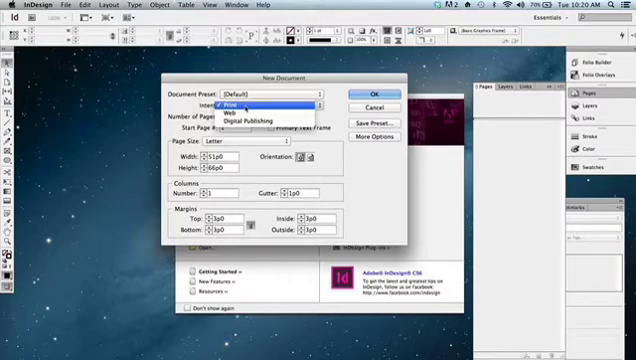
{"action": "left_click", "coordinate": [238, 104]}
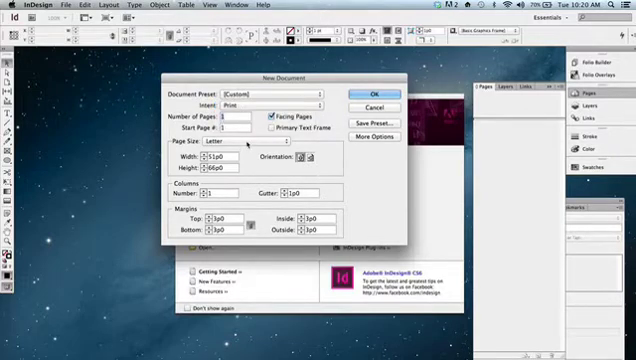
{"action": "left_click", "coordinate": [248, 150]}
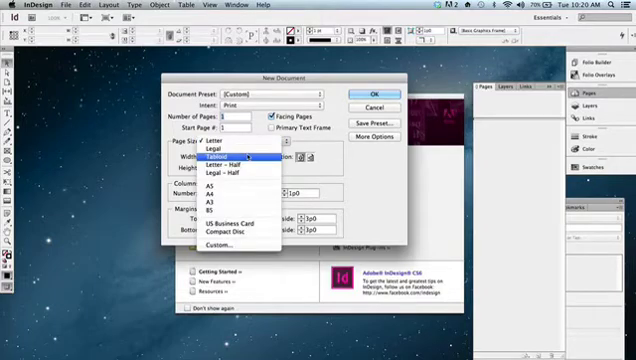
{"action": "mouse_move", "coordinate": [230, 152]}
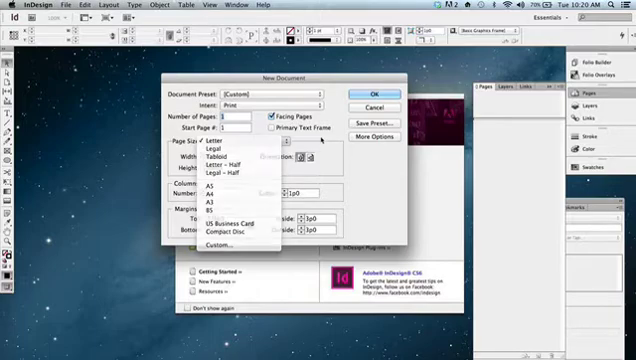
{"action": "left_click", "coordinate": [223, 149]}
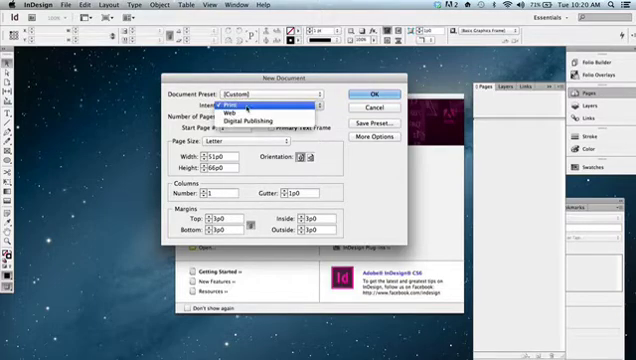
- Choose Web intent with the 800 x 600 px page size, then reopen the intent list
{"action": "left_click", "coordinate": [237, 105]}
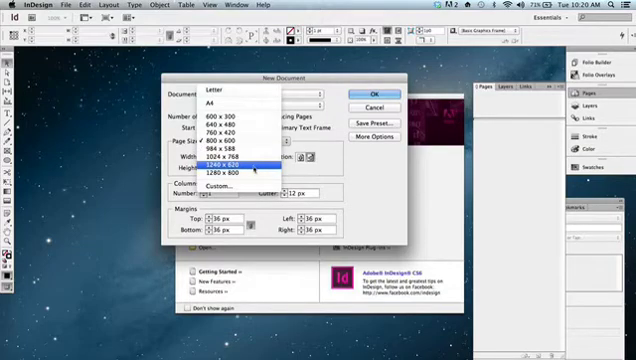
{"action": "left_click", "coordinate": [232, 138]}
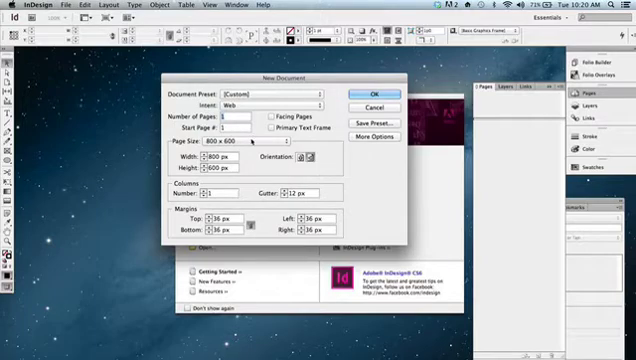
{"action": "left_click", "coordinate": [283, 100]}
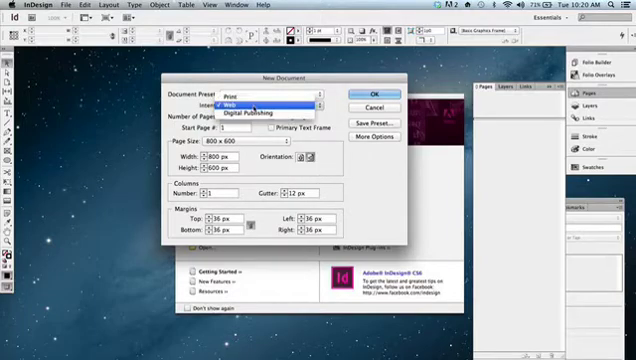
- Switch intent to Digital Publishing, try Kindle Fire/Nook and Android 10" sizes, then pick iPad
{"action": "left_click", "coordinate": [255, 110]}
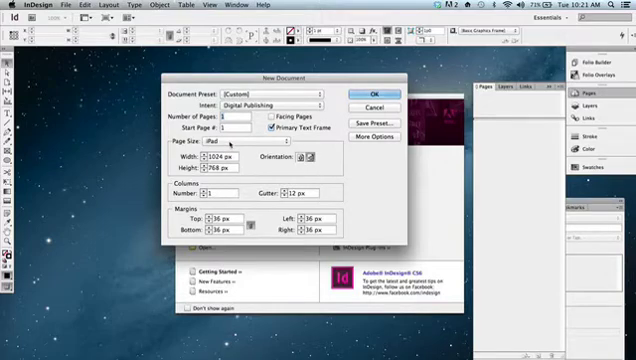
{"action": "left_click", "coordinate": [255, 147]}
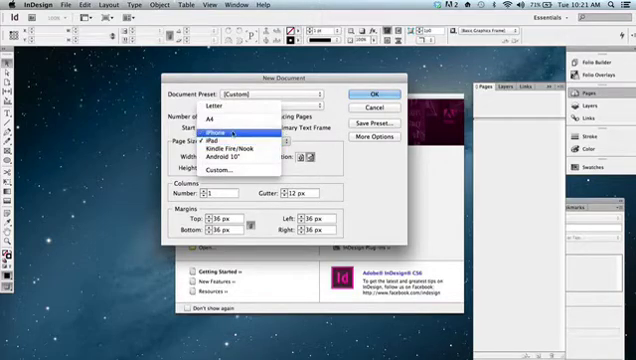
{"action": "left_click", "coordinate": [227, 130]}
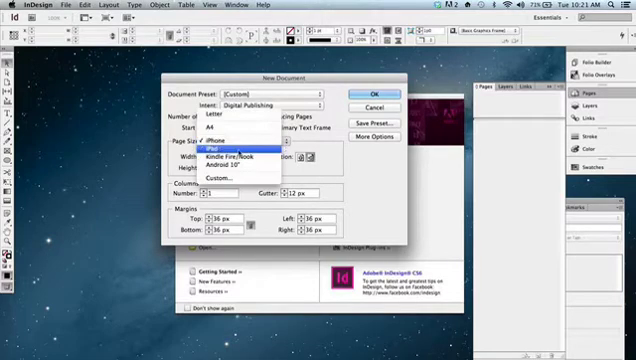
{"action": "left_click", "coordinate": [228, 152]}
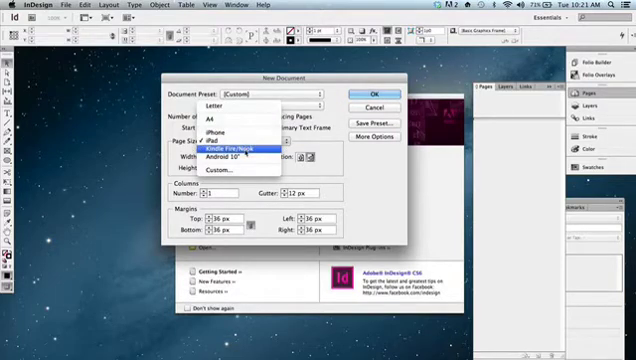
{"action": "left_click", "coordinate": [240, 148]}
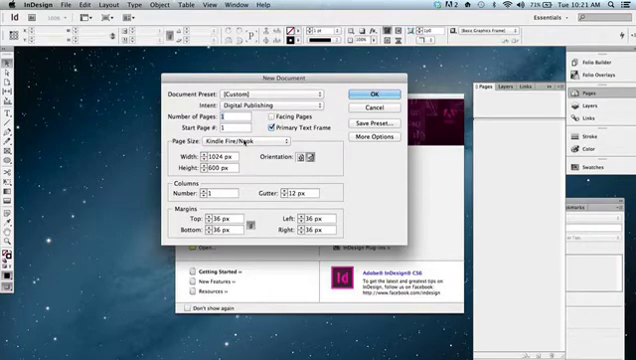
{"action": "left_click", "coordinate": [262, 150]}
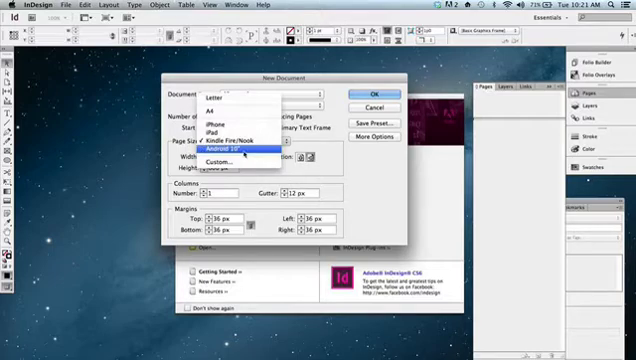
{"action": "left_click", "coordinate": [229, 152]}
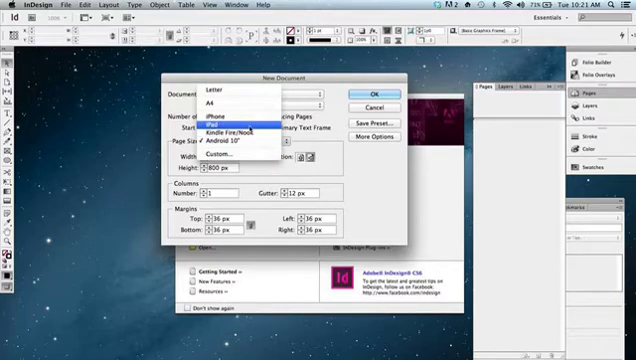
{"action": "left_click", "coordinate": [227, 122]}
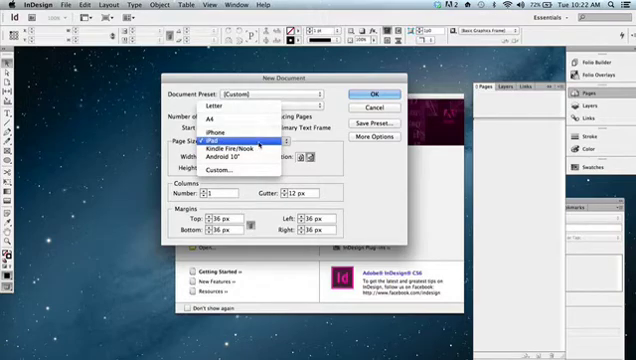
- Keep the iPad size and set portrait orientation at 768 x 1024 px
{"action": "left_click", "coordinate": [208, 135]}
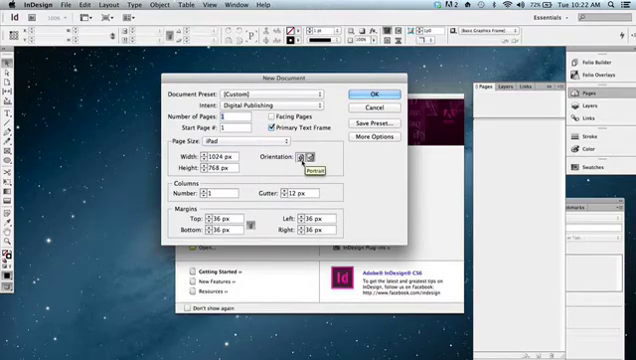
{"action": "left_click", "coordinate": [302, 158]}
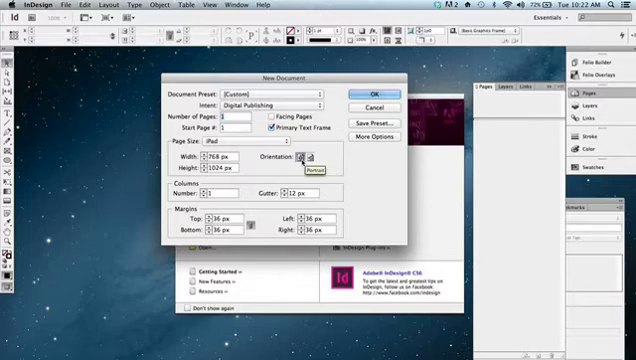
{"action": "left_click", "coordinate": [299, 159]}
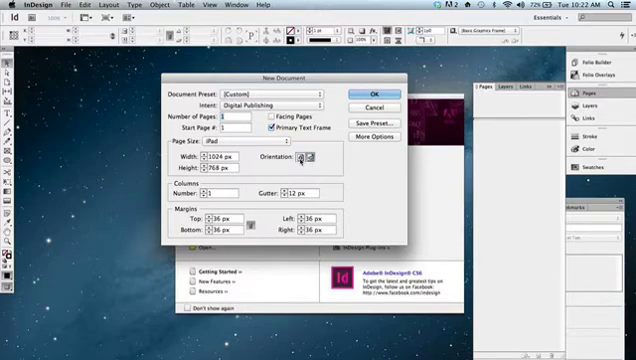
{"action": "left_click", "coordinate": [312, 159]}
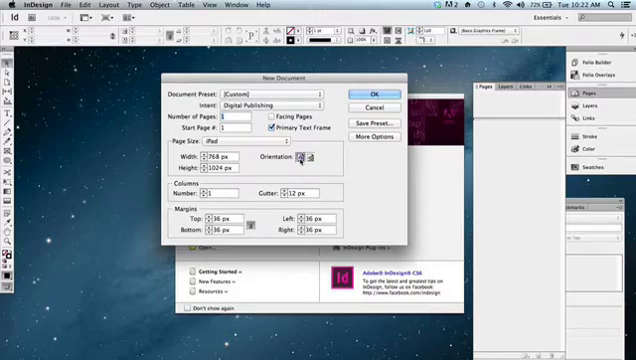
{"action": "mouse_move", "coordinate": [301, 159]}
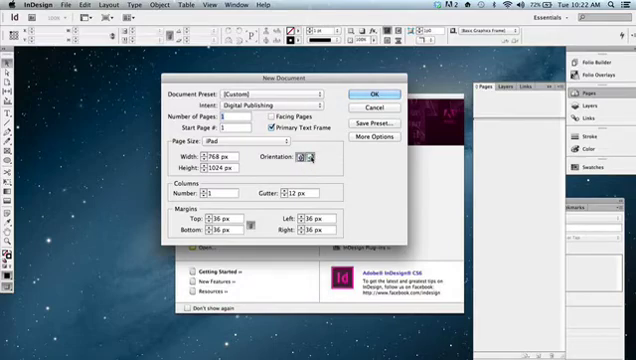
{"action": "mouse_move", "coordinate": [305, 157]}
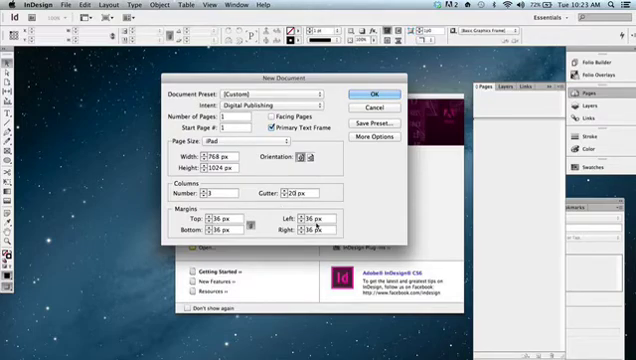
{"action": "mouse_move", "coordinate": [329, 235]}
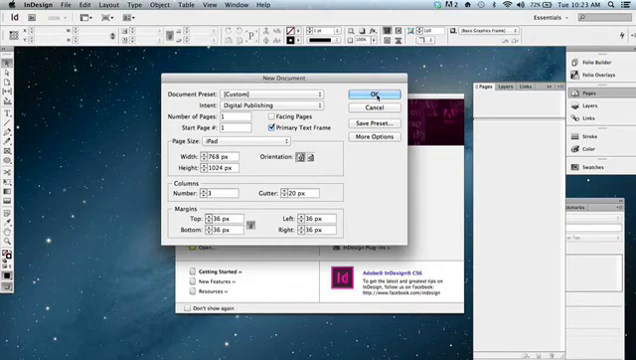
- Confirm the settings to create the three-column document and add a second page
{"action": "left_click", "coordinate": [375, 92]}
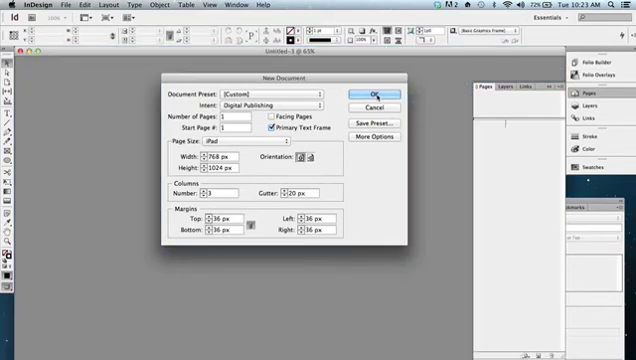
{"action": "left_click", "coordinate": [370, 92]}
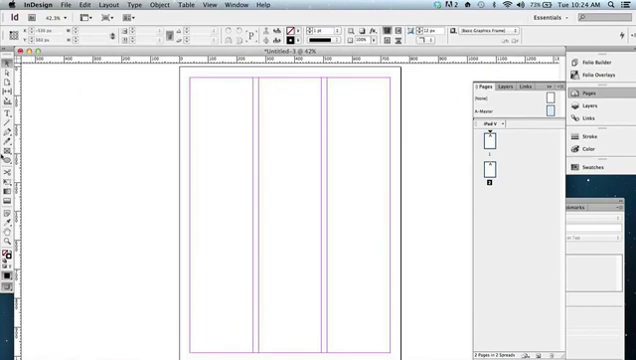
{"action": "mouse_move", "coordinate": [162, 193]}
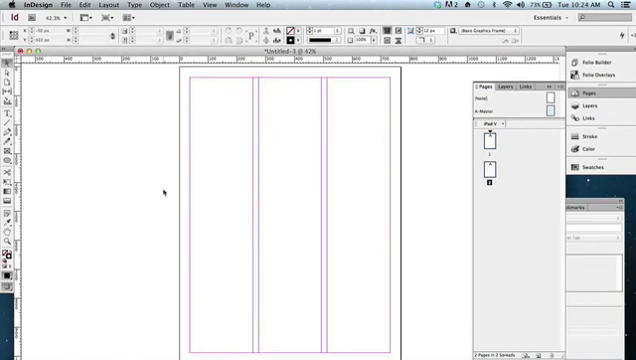